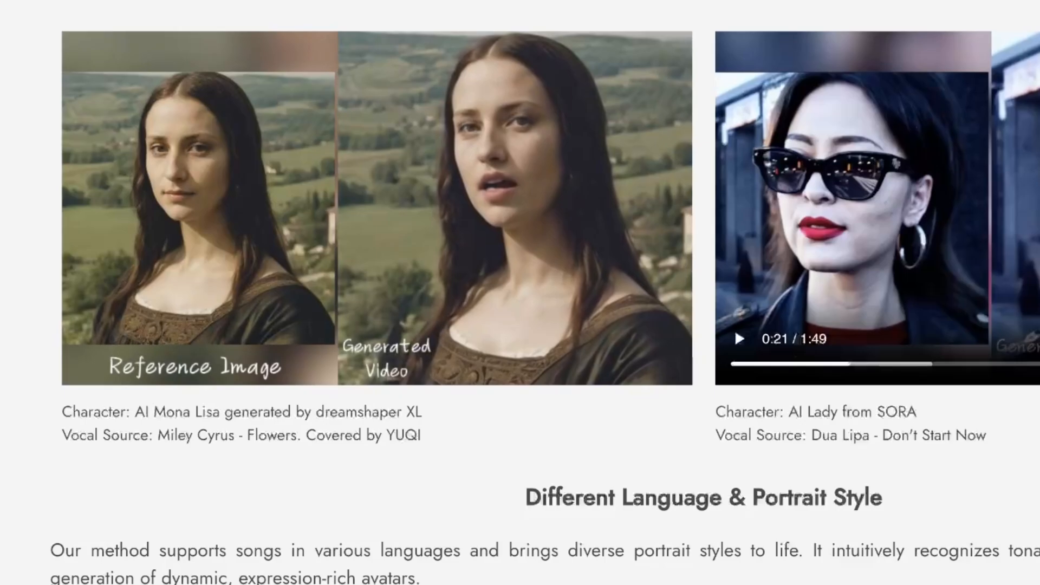
Step: Scroll the EMO page up toward the title, then back down past the demos
scroll("up", 3)
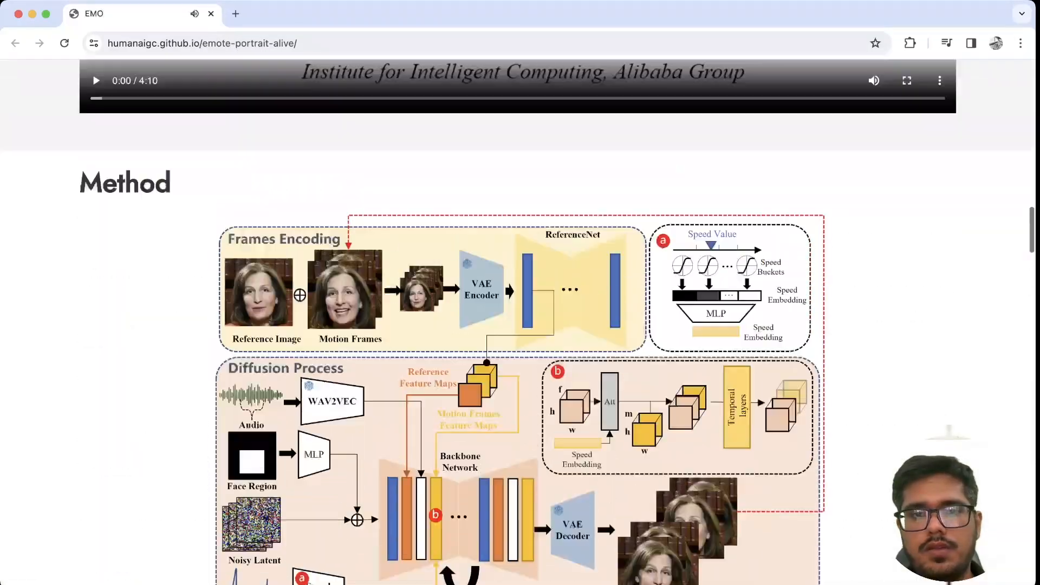
scroll("up", 3)
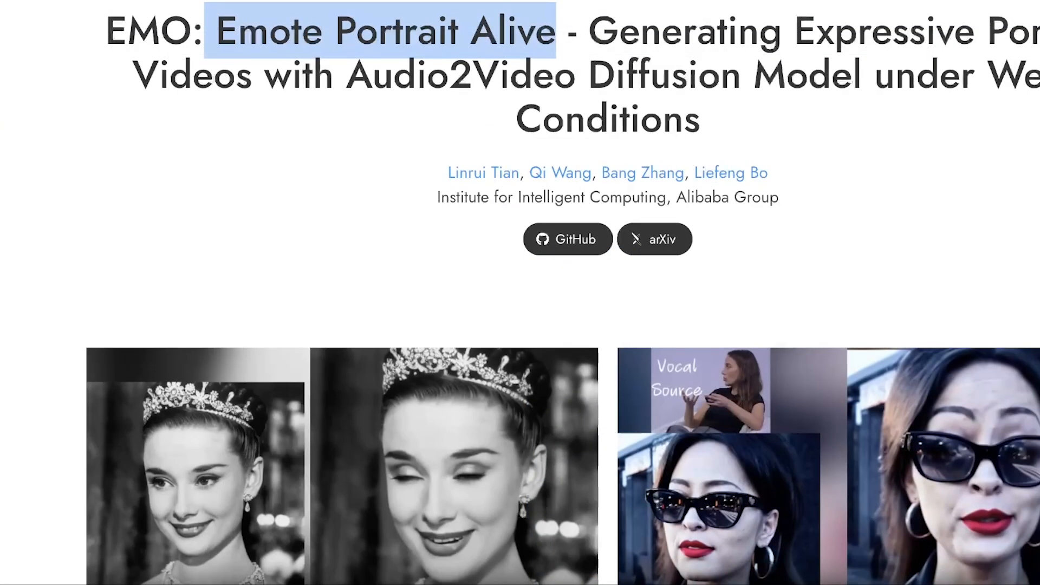
scroll("down", 3)
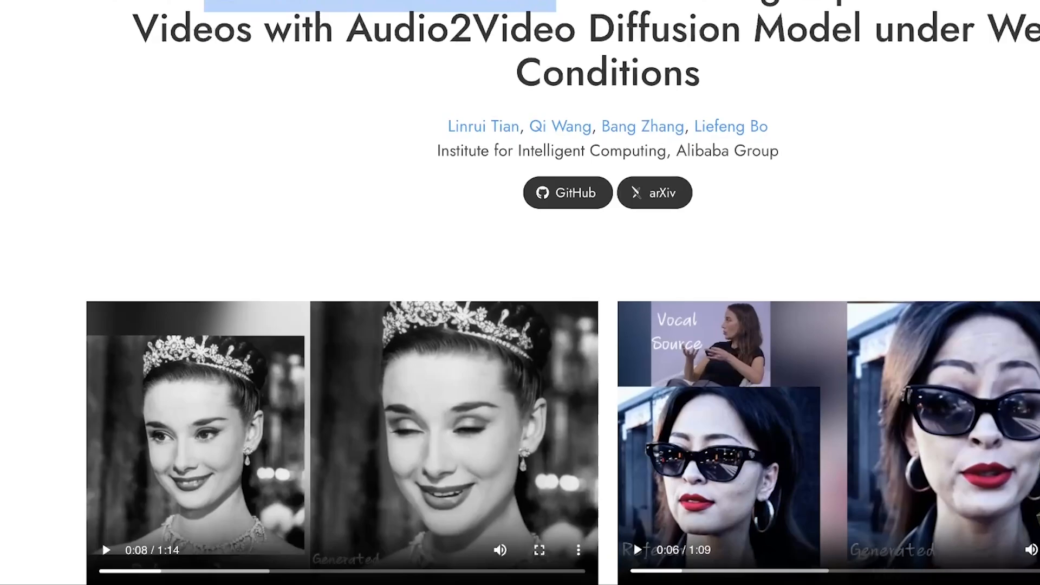
scroll("down", 3)
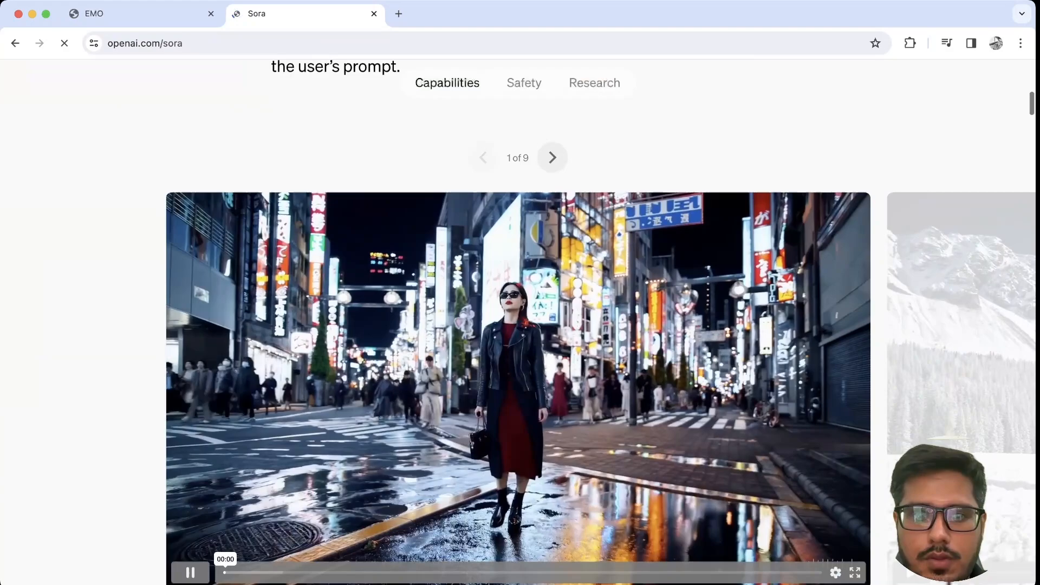
Step: Switch back to the EMO project page tab, where the AI Lady from SORA demo plays
left_click(92, 13)
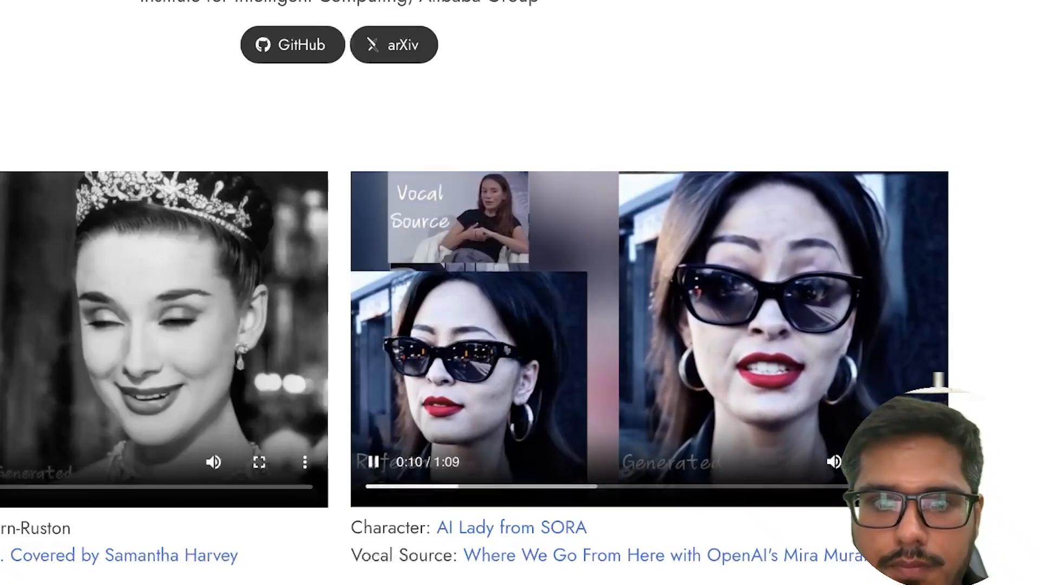
Step: Scroll past the first two EMO demo videos down to the Abstract section
scroll("up", 3)
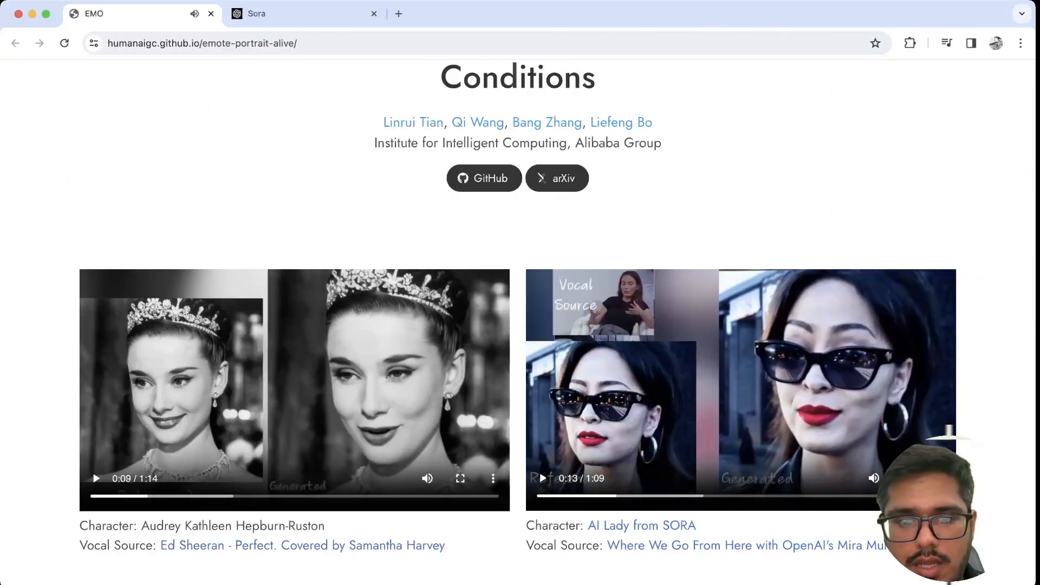
scroll("down", 3)
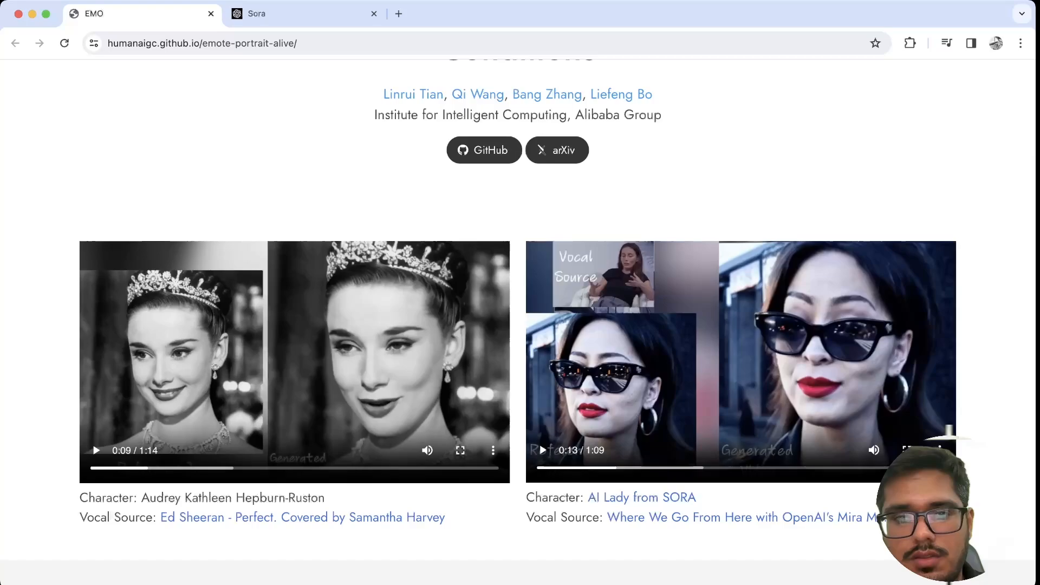
scroll("down", 3)
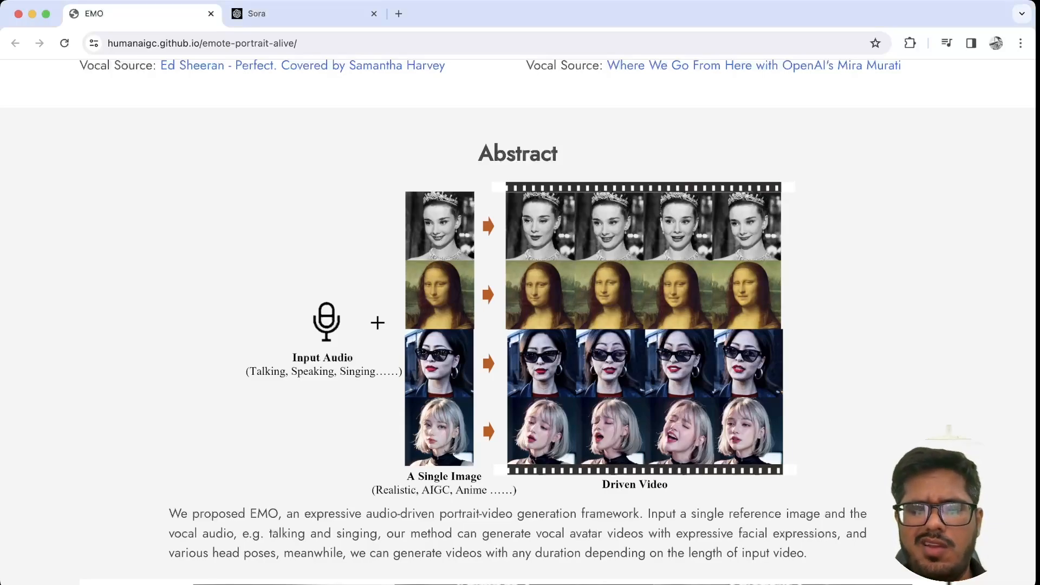
Step: Scroll through the Abstract and overview video to the AI Mona Lisa and AI Lady demos
scroll("down", 3)
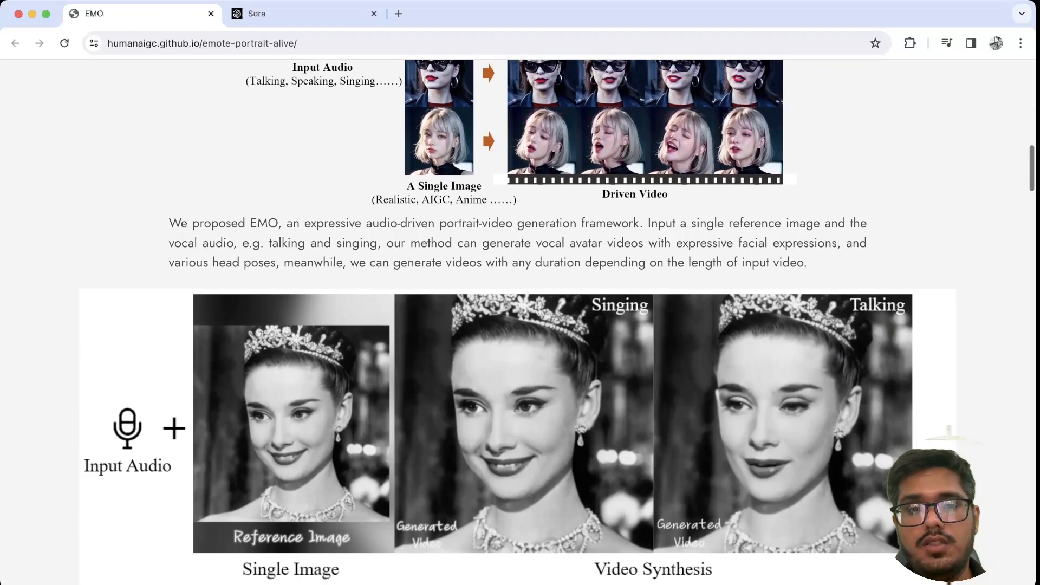
scroll("down", 3)
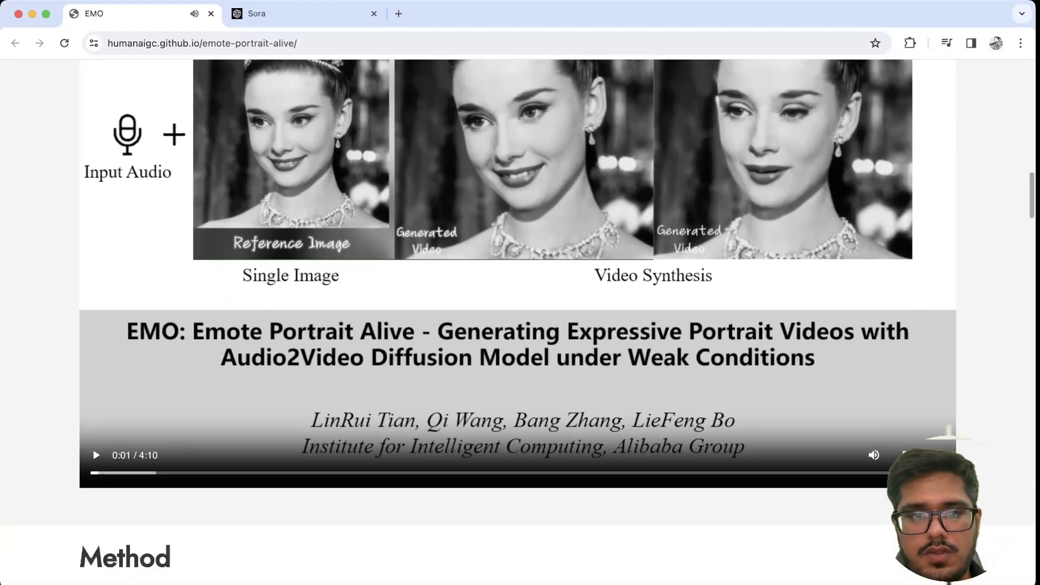
scroll("up", 3)
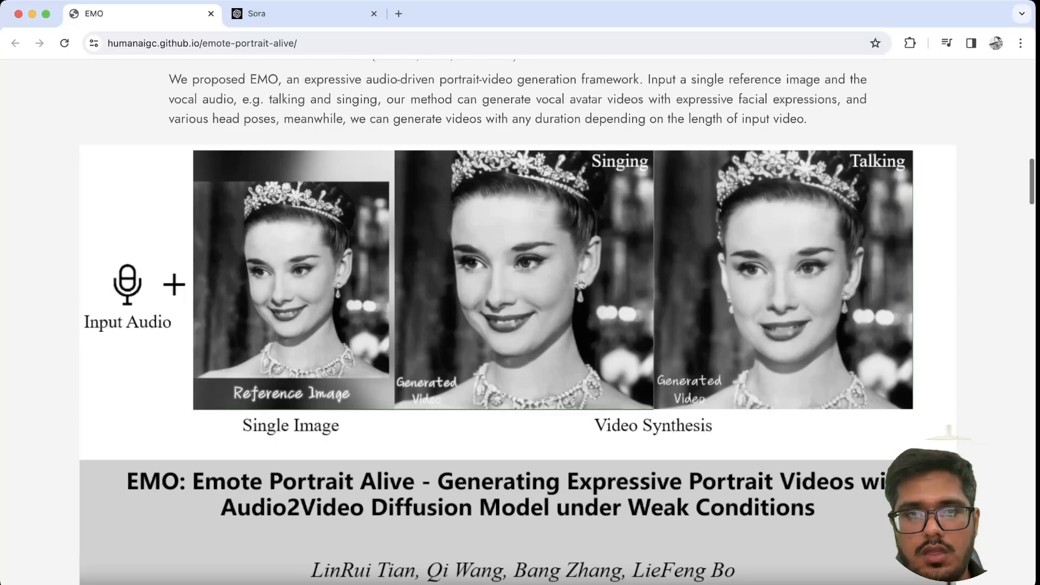
scroll("down", 3)
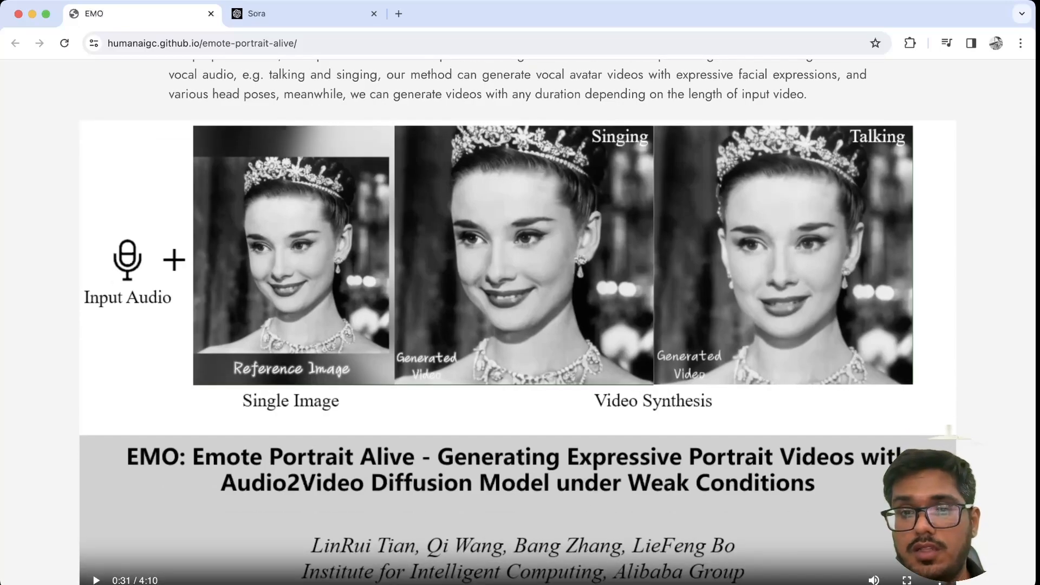
scroll("down", 3)
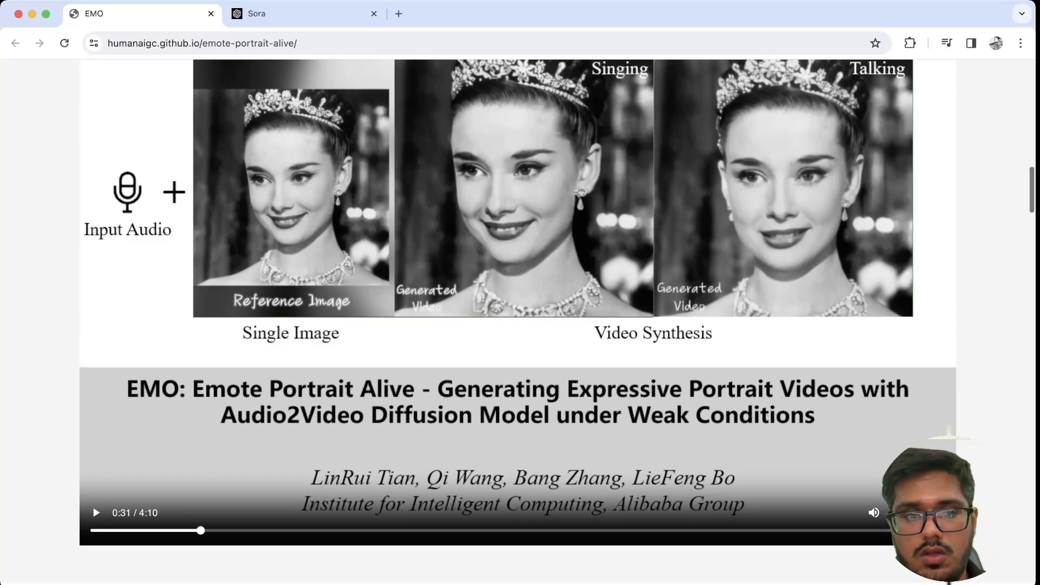
scroll("down", 3)
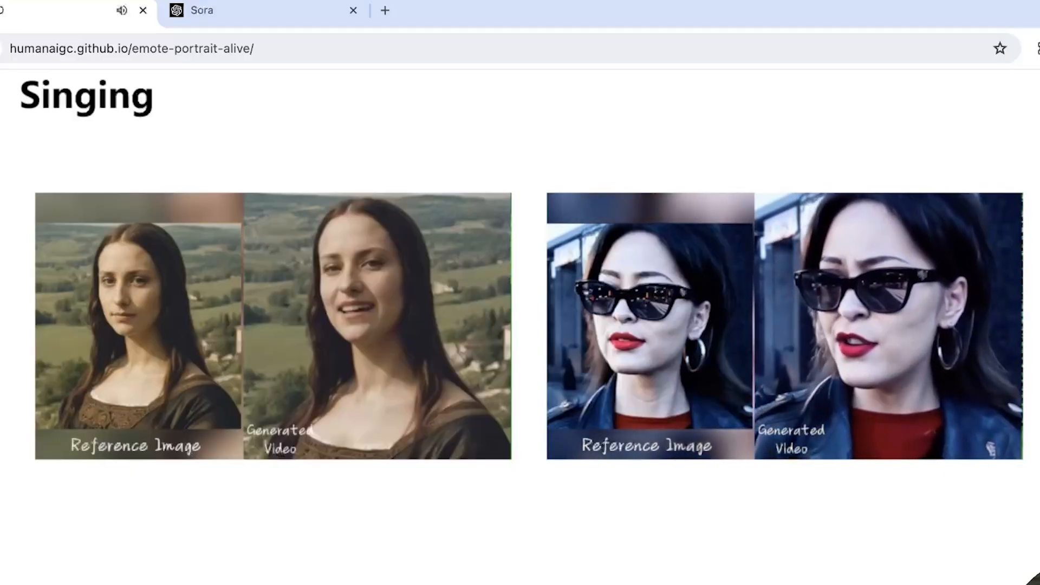
scroll("down", 3)
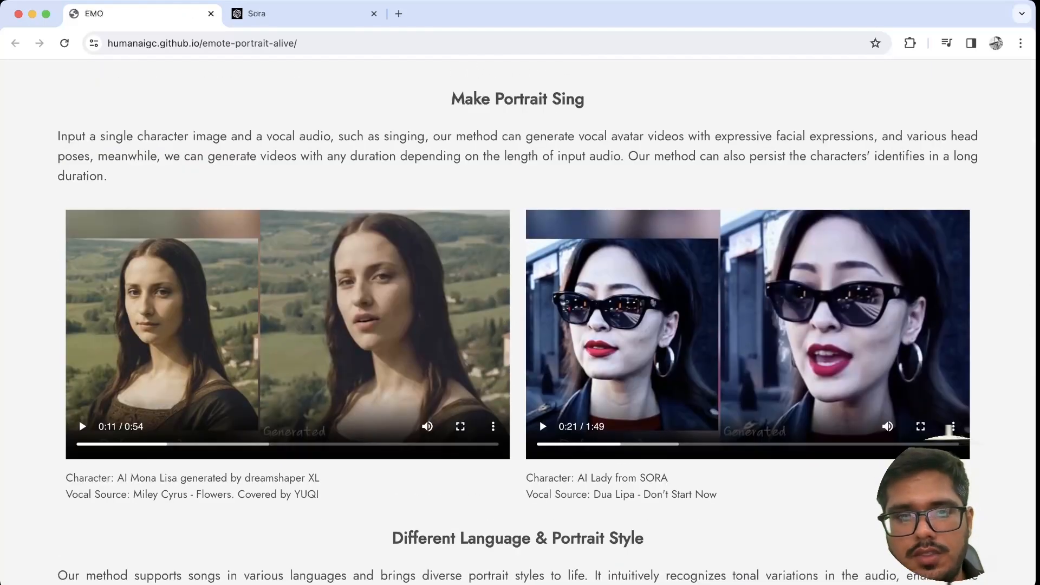
Step: Pause the AI Mona Lisa demo and scroll to the Different Language & Portrait Style section
scroll("down", 3)
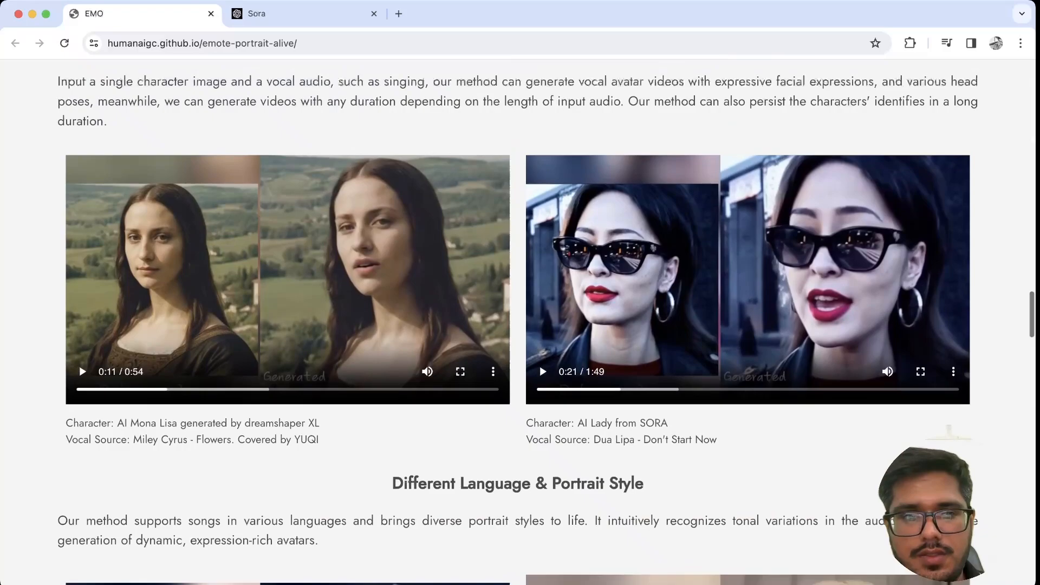
scroll("up", 3)
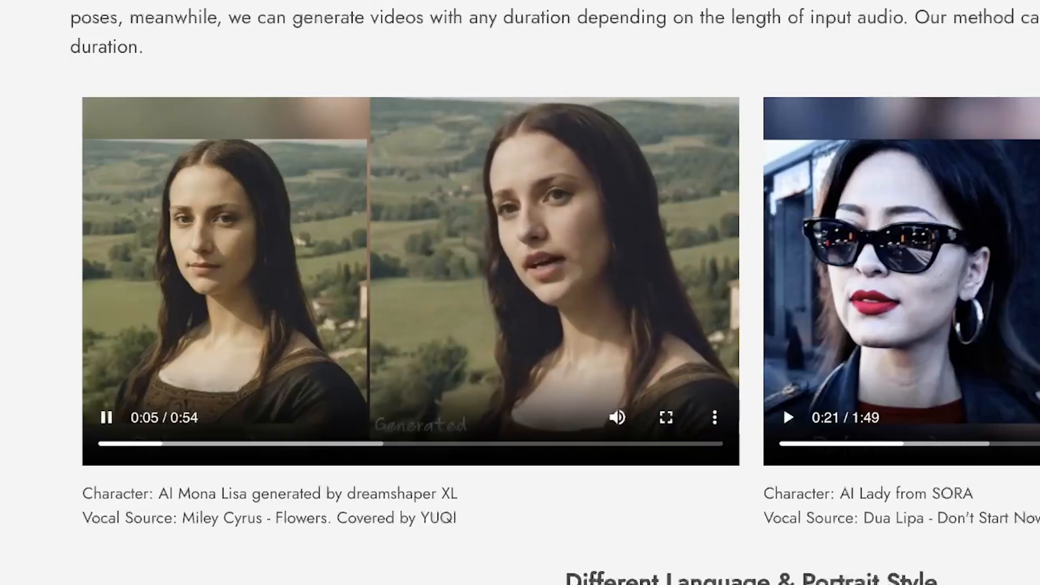
left_click(105, 418)
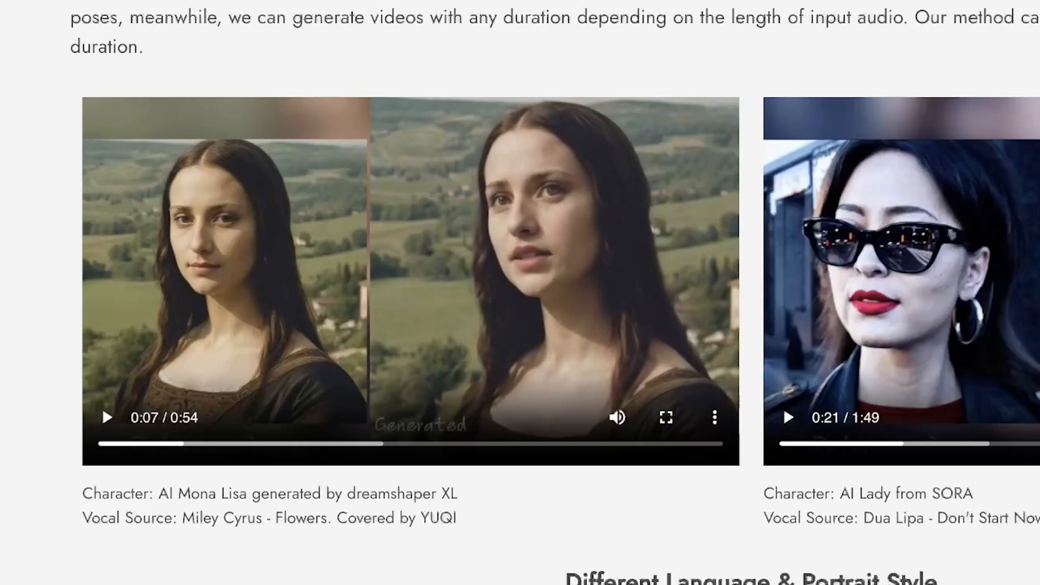
scroll("down", 3)
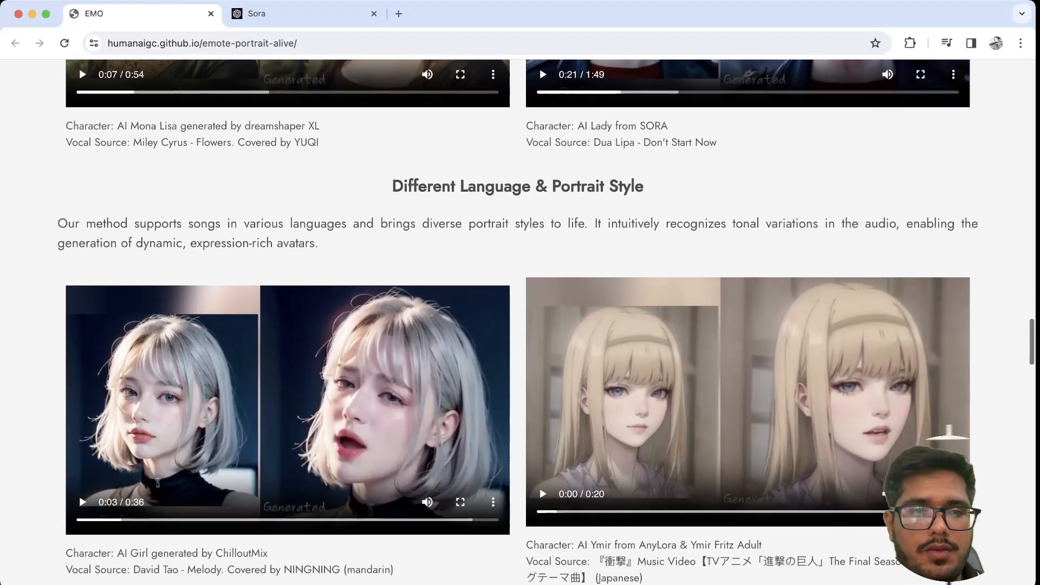
Step: Play the AI Ymir Japanese song and AI Girl mandarin song demos
scroll("down", 3)
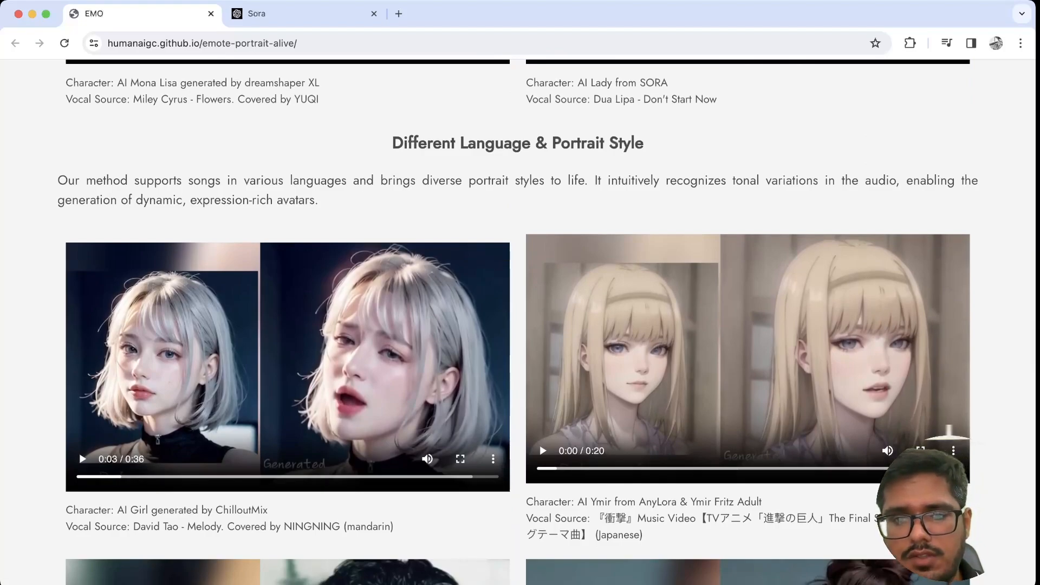
left_click(541, 451)
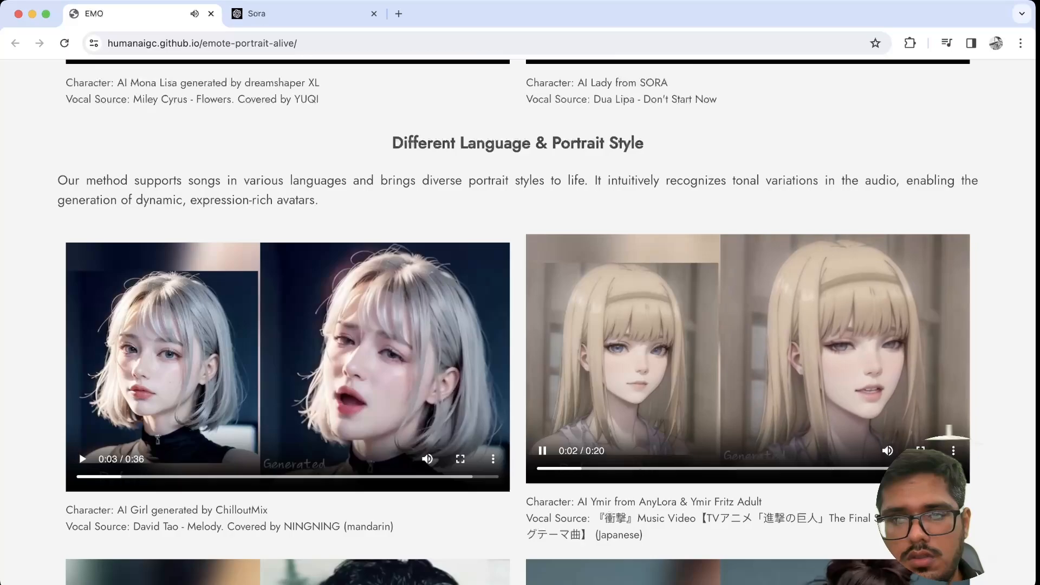
left_click(542, 450)
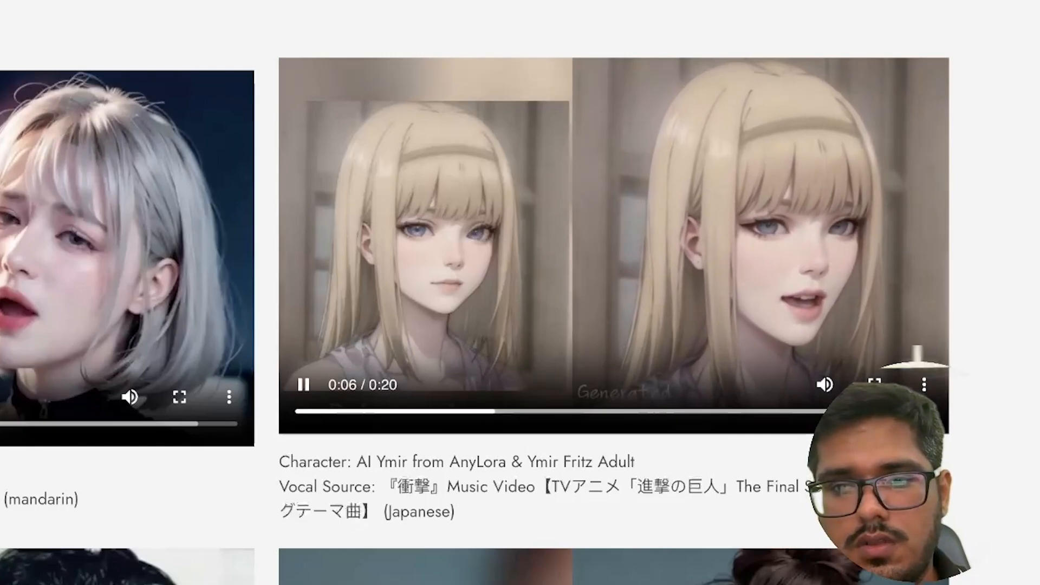
scroll("up", 3)
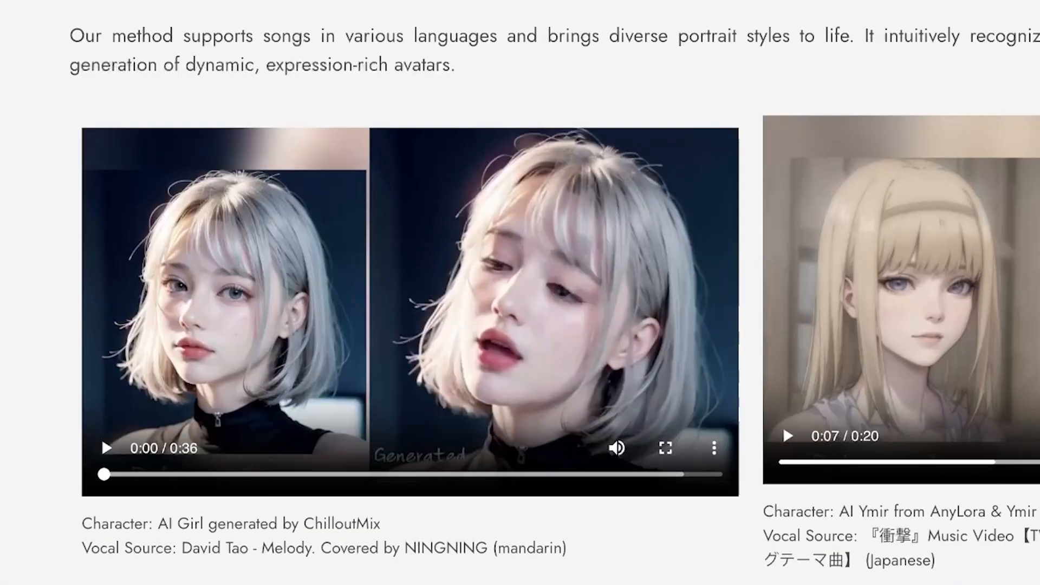
left_click(106, 449)
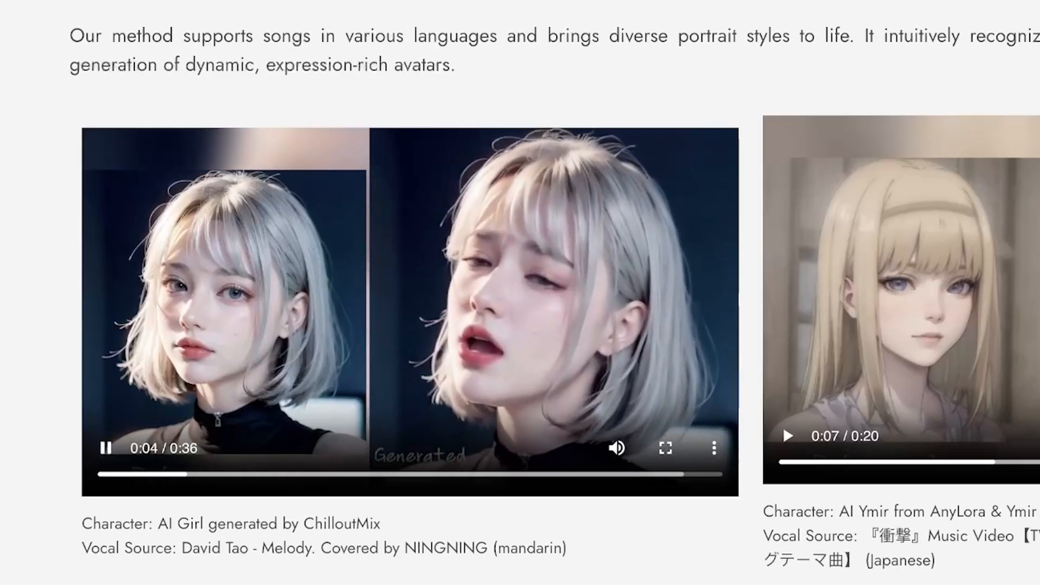
Step: Play the Leslie Cheung Cantonese demo and scroll down to the Cross-Actor Performance demos
scroll("down", 3)
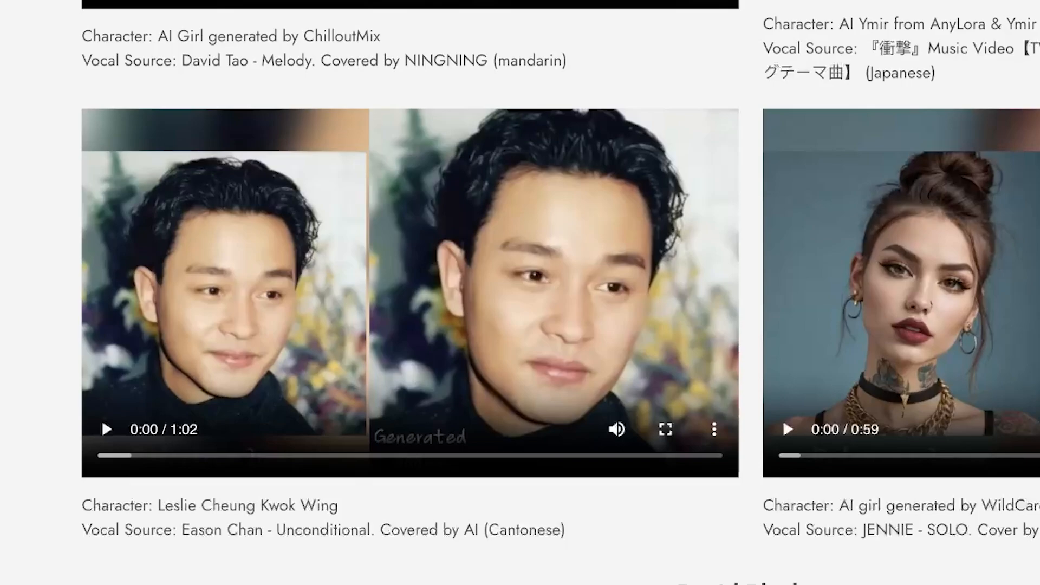
left_click(105, 429)
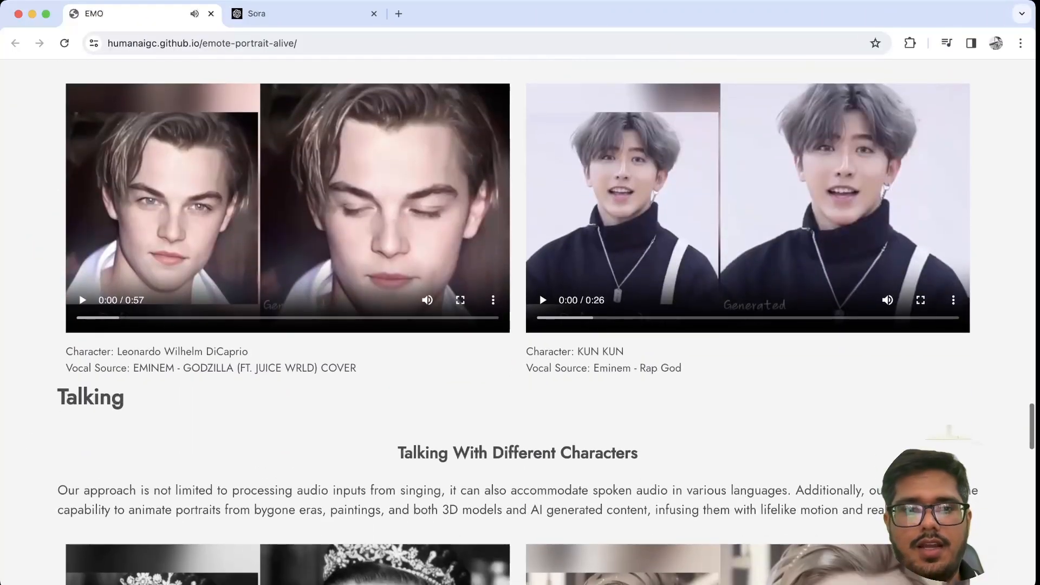
scroll("down", 3)
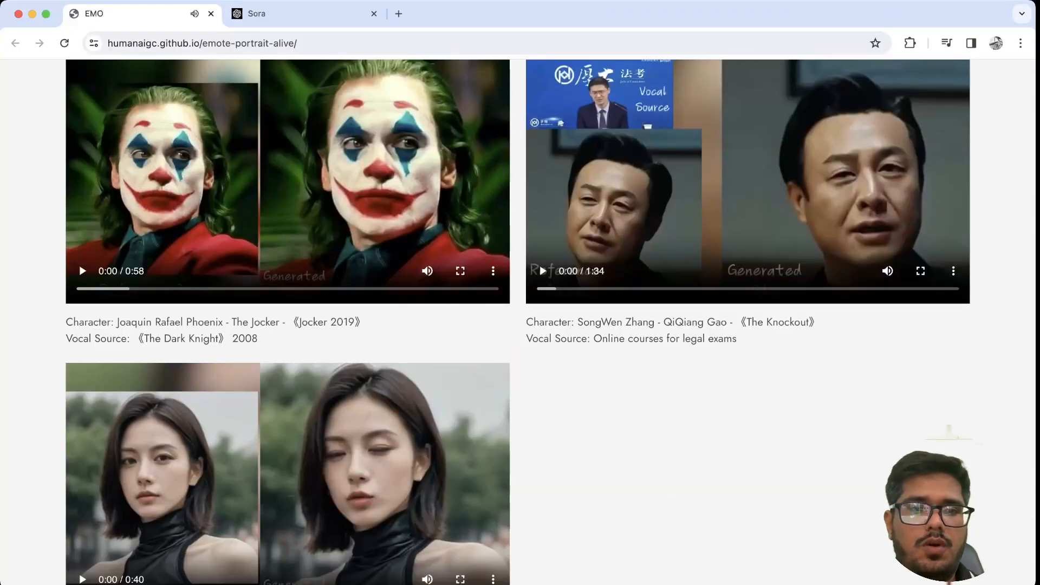
scroll("up", 3)
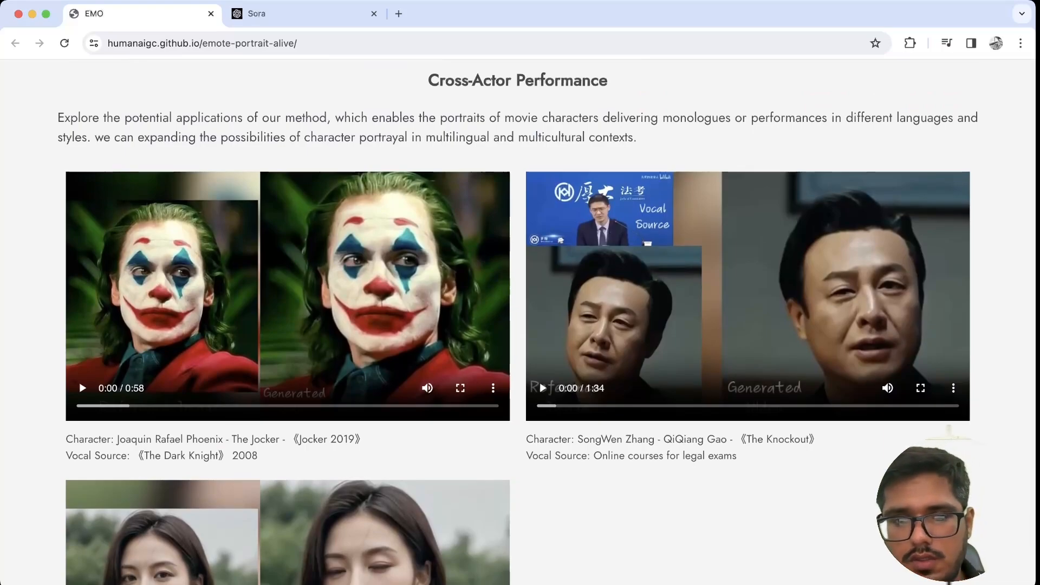
Step: Play The Knockout clip, then play, pause and resume the Joker clip
left_click(542, 388)
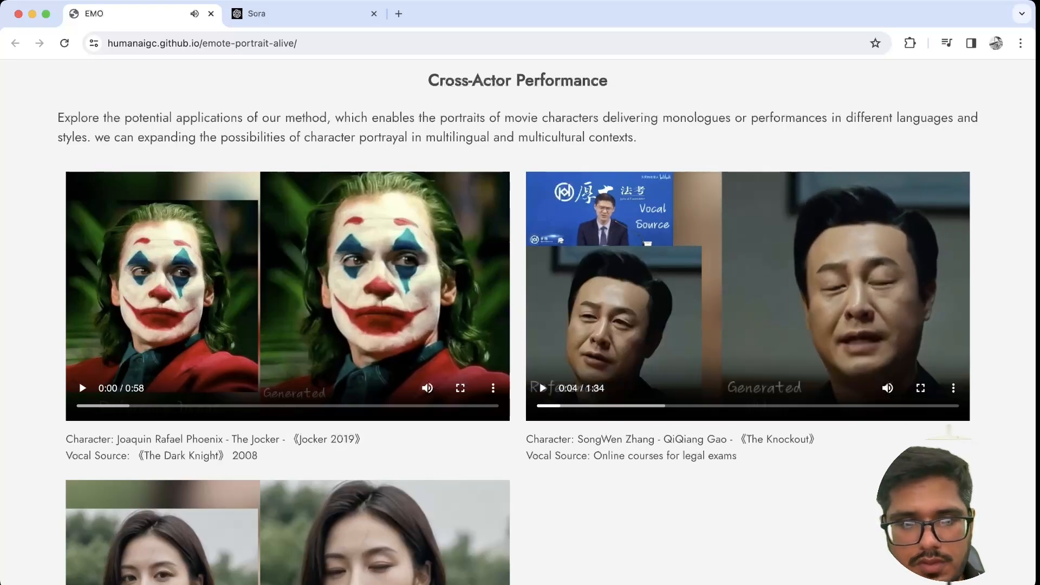
left_click(83, 388)
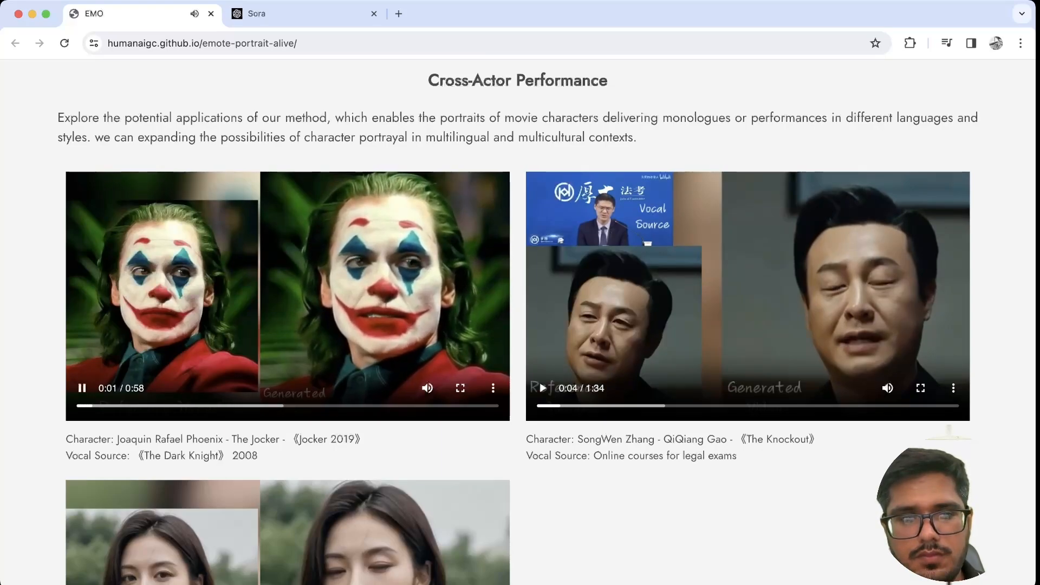
left_click(82, 388)
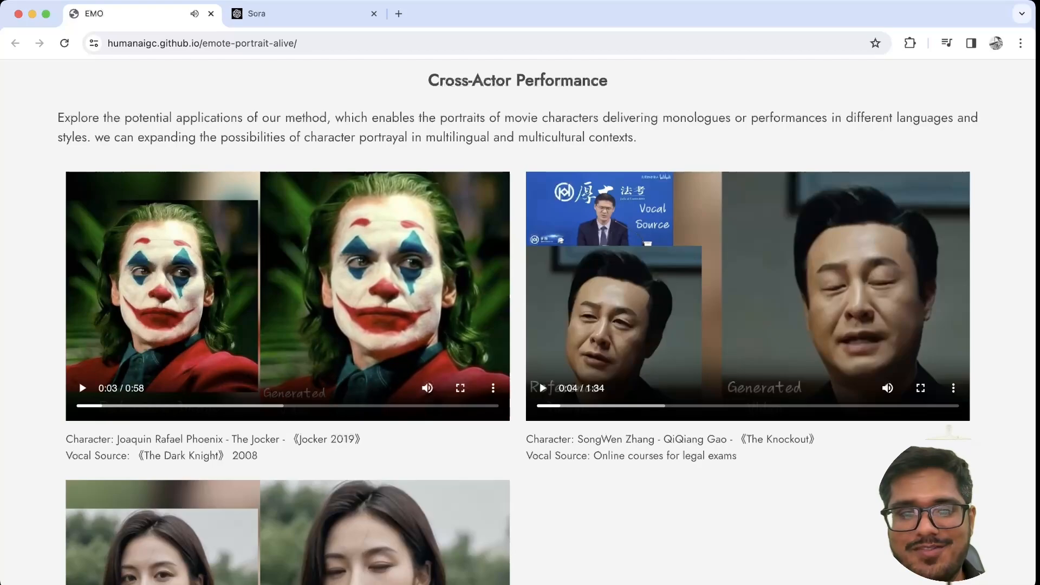
left_click(83, 388)
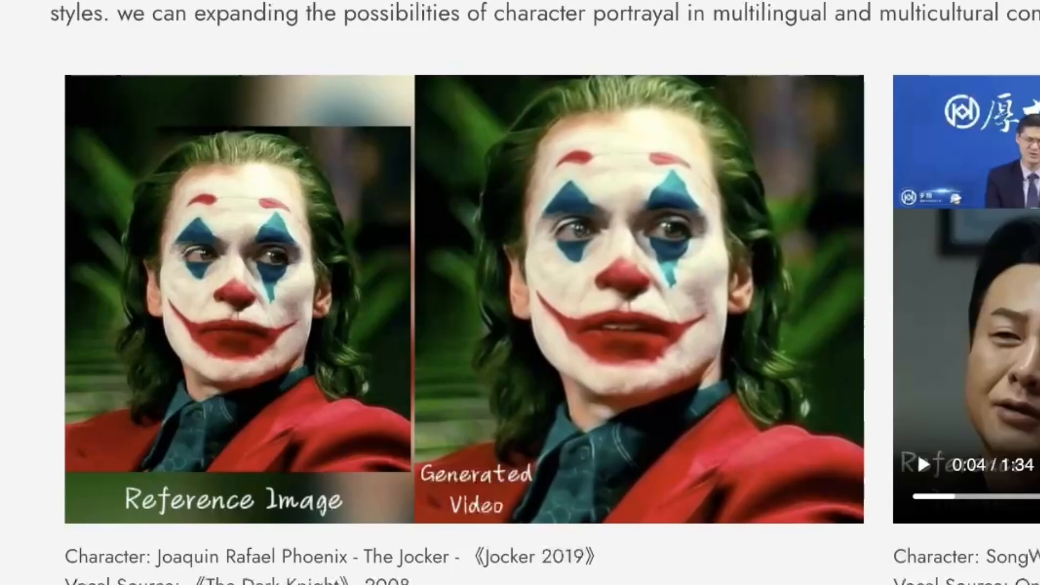
scroll("up", 3)
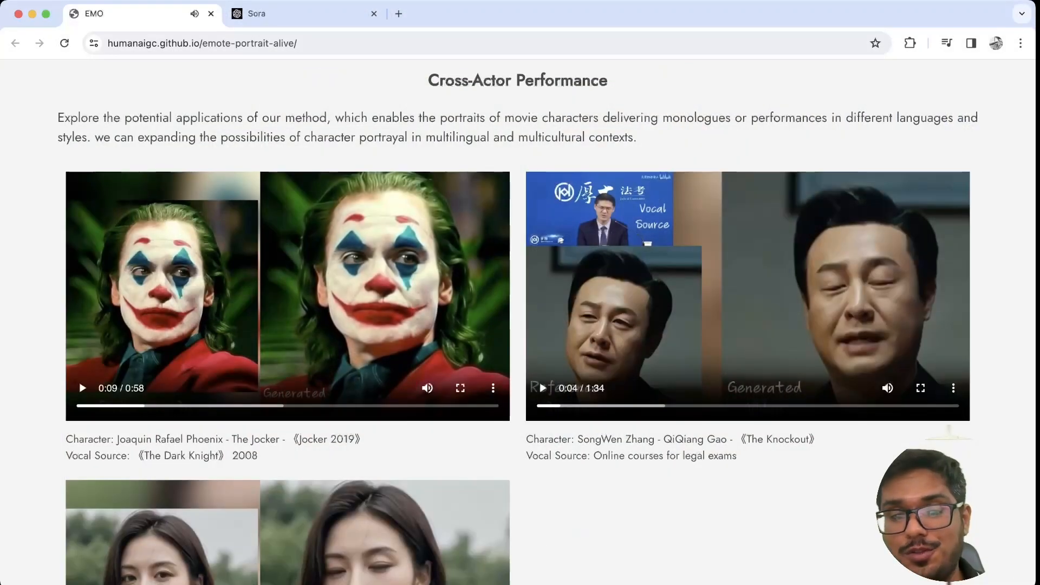
scroll("down", 3)
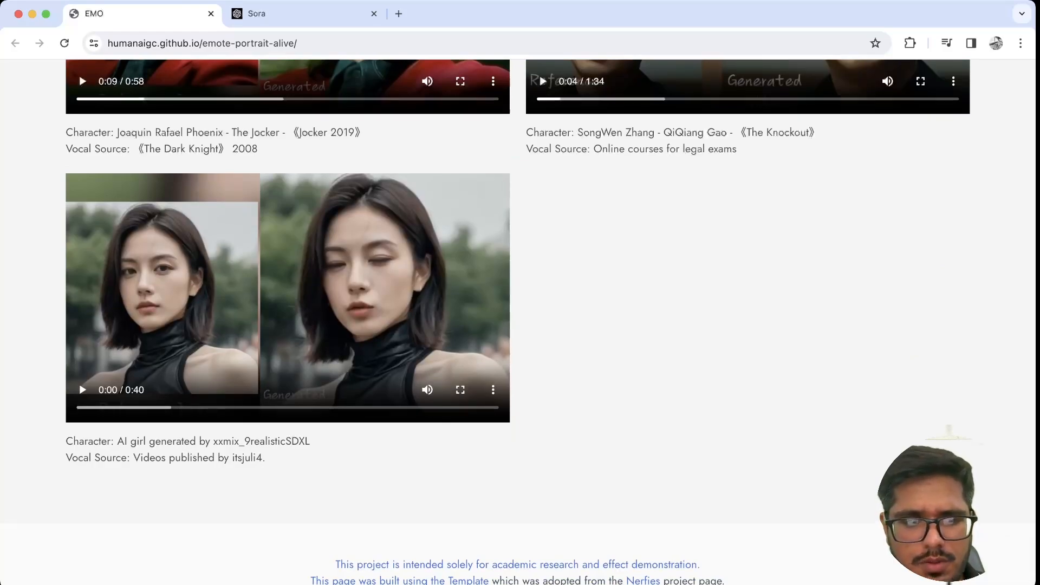
Step: Play and pause the AI girl clip, then open the EMO paper's arXiv page
left_click(82, 390)
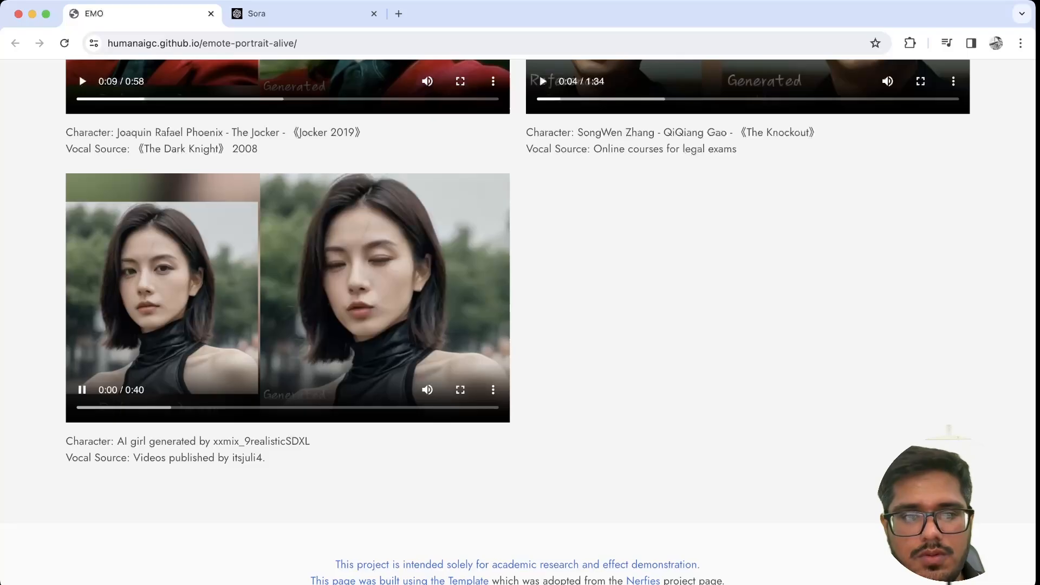
left_click(82, 389)
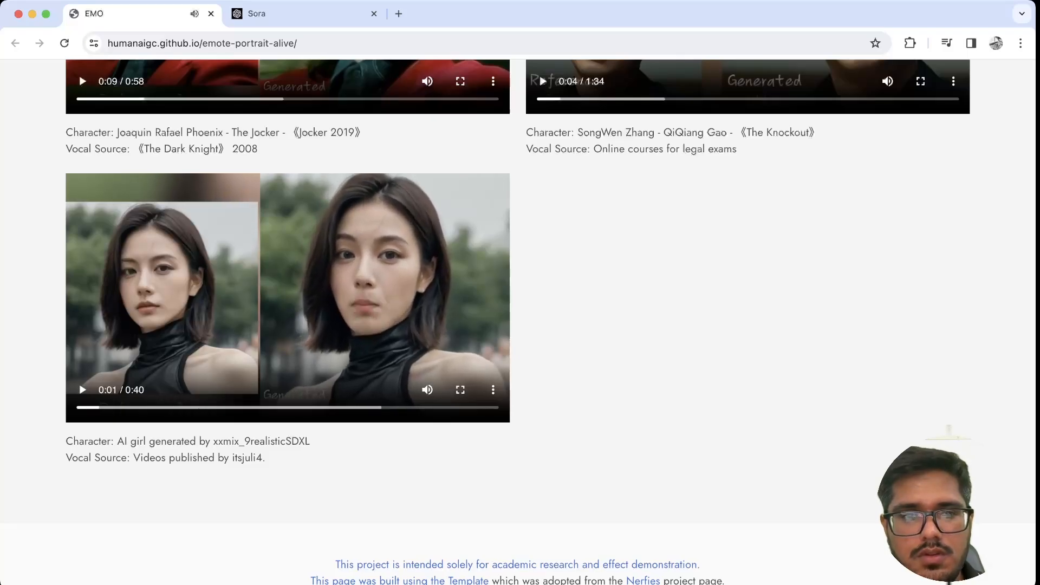
scroll("up", 3)
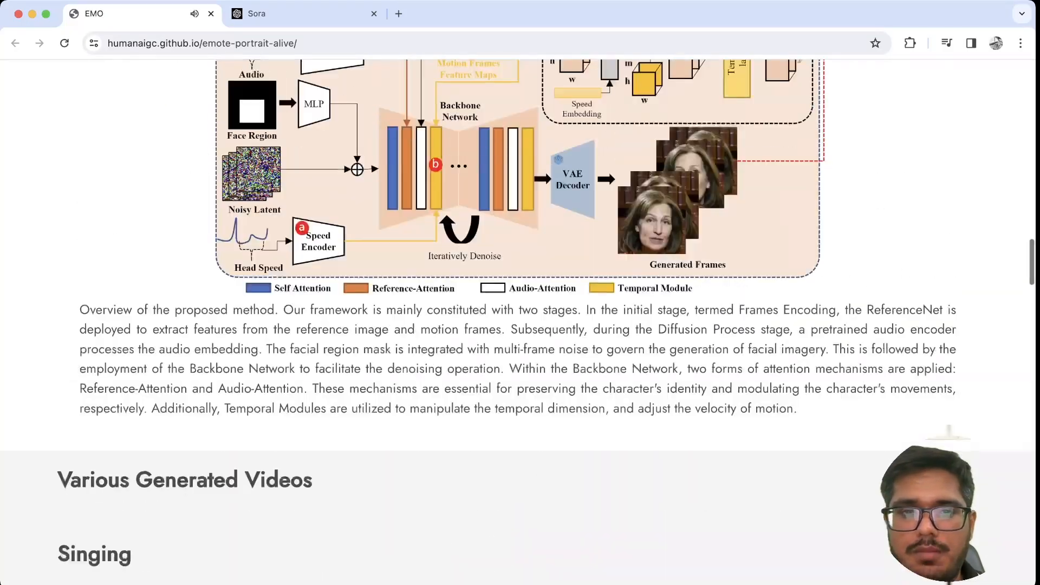
scroll("up", 3)
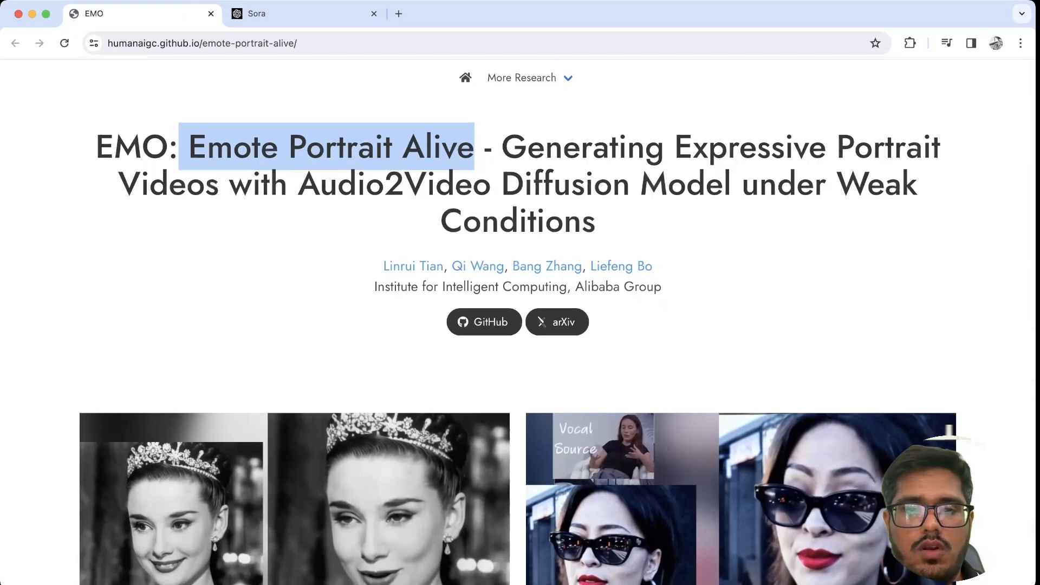
left_click(484, 322)
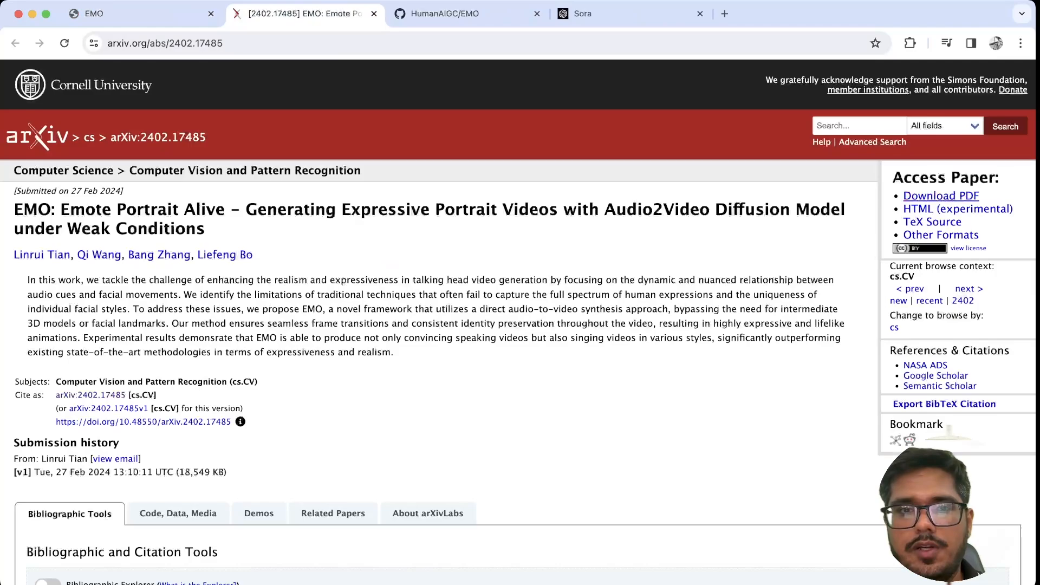
Step: Open the EMO paper PDF, skim to Table 1, then switch to the HumanAIGC/EMO tab
left_click(940, 196)
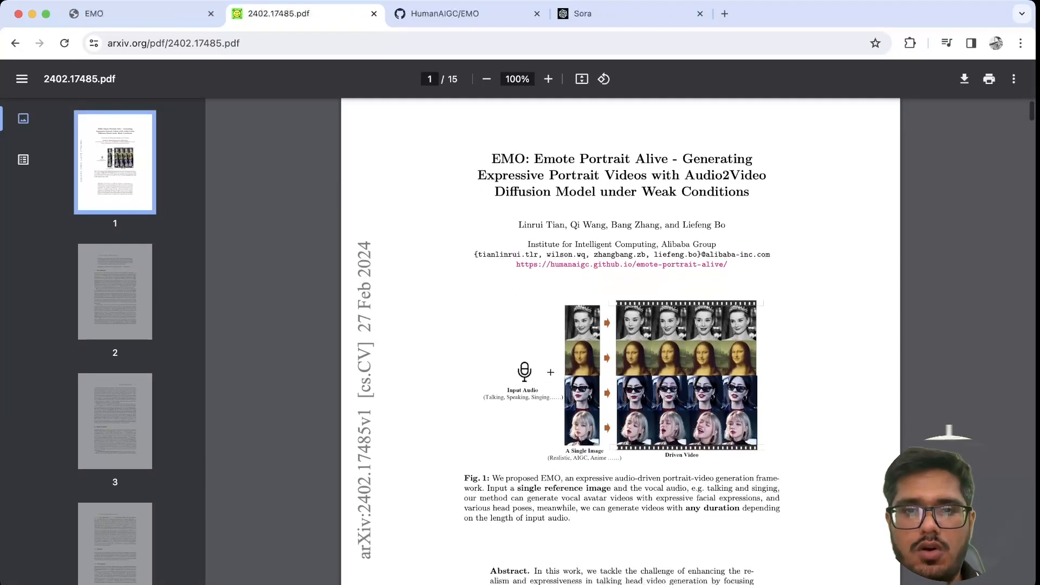
scroll("down", 3)
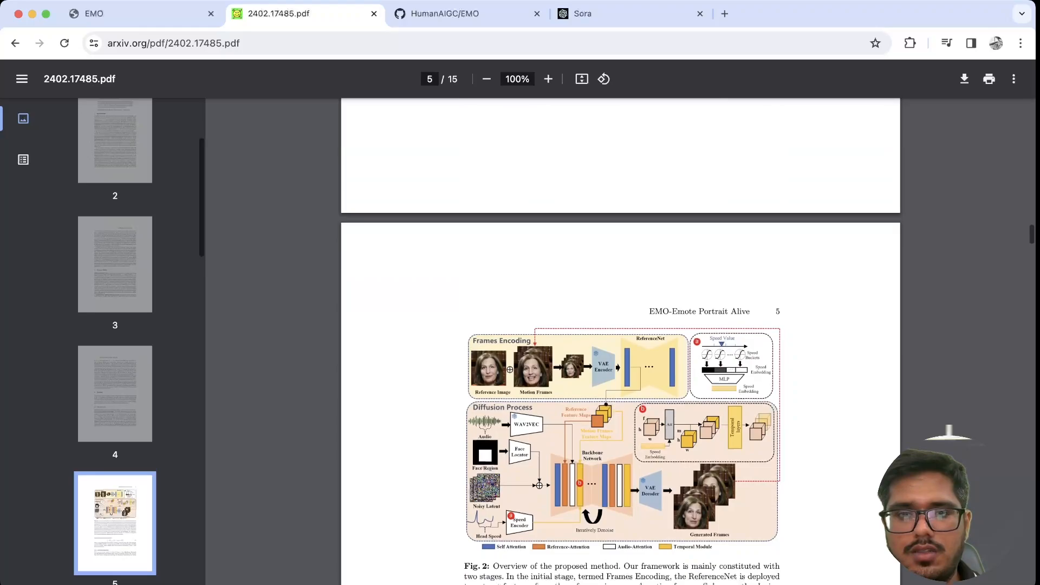
scroll("down", 3)
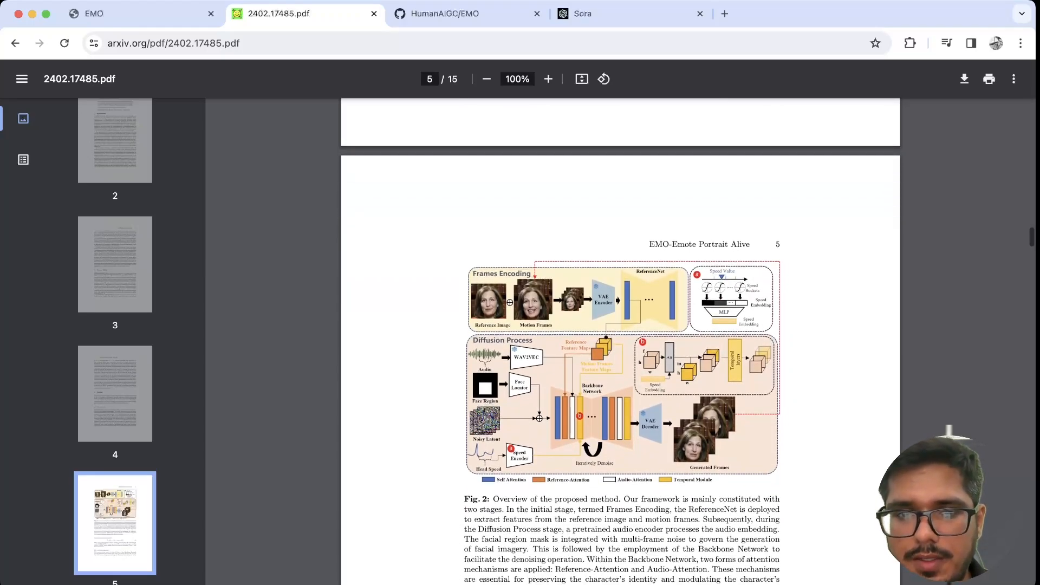
scroll("down", 3)
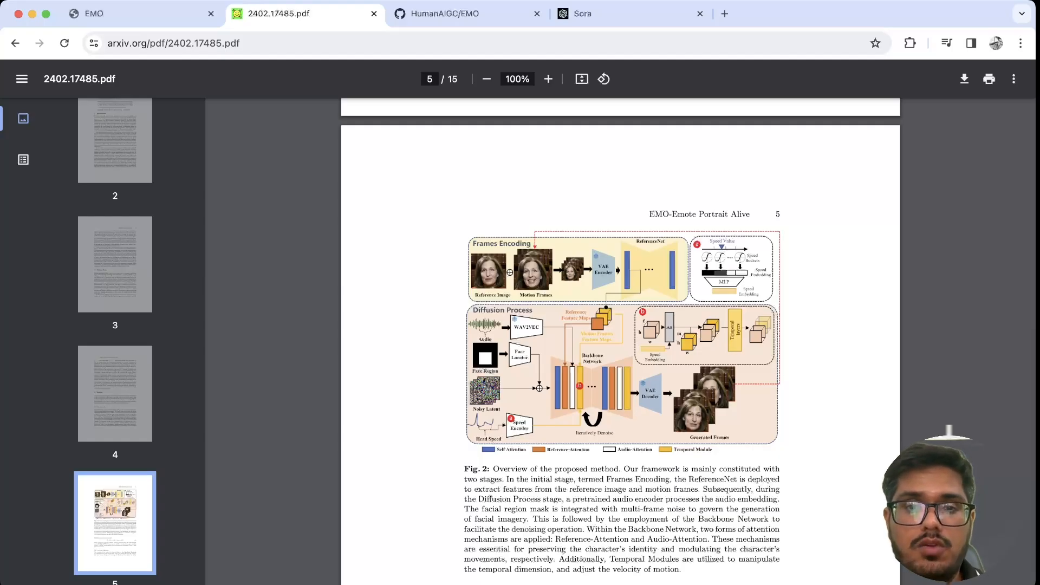
scroll("down", 3)
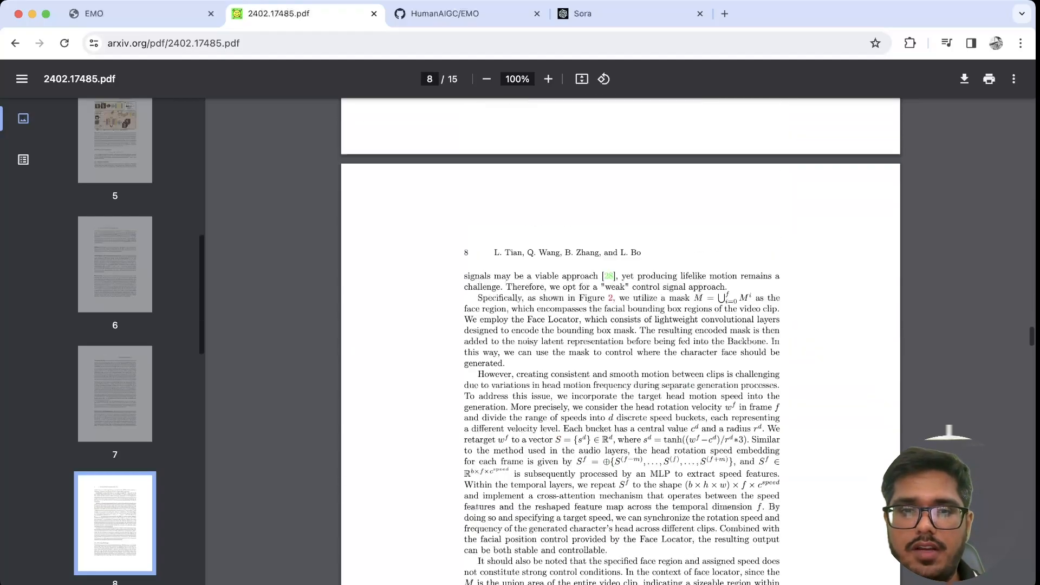
scroll("down", 3)
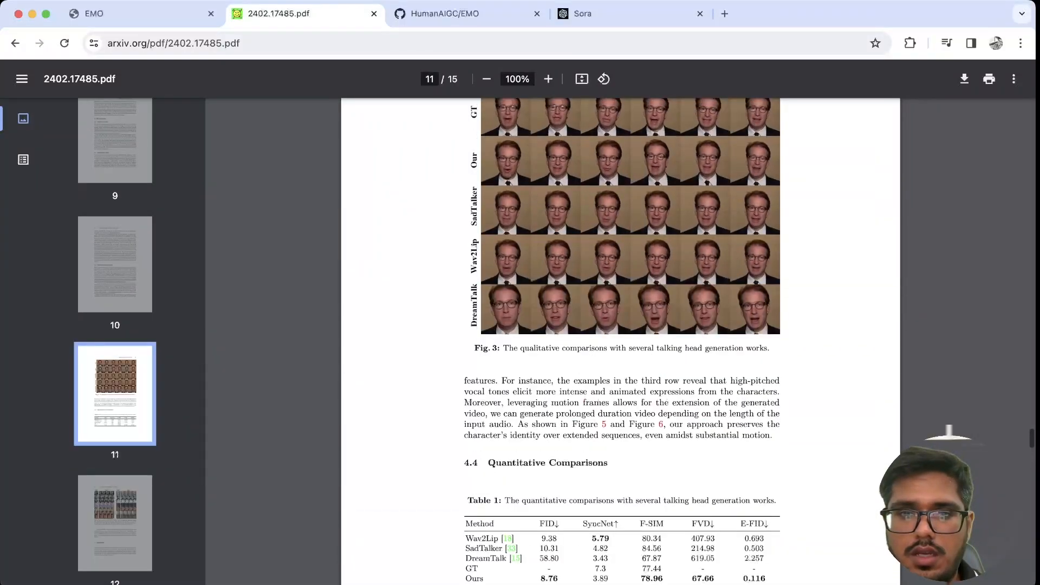
left_click(468, 13)
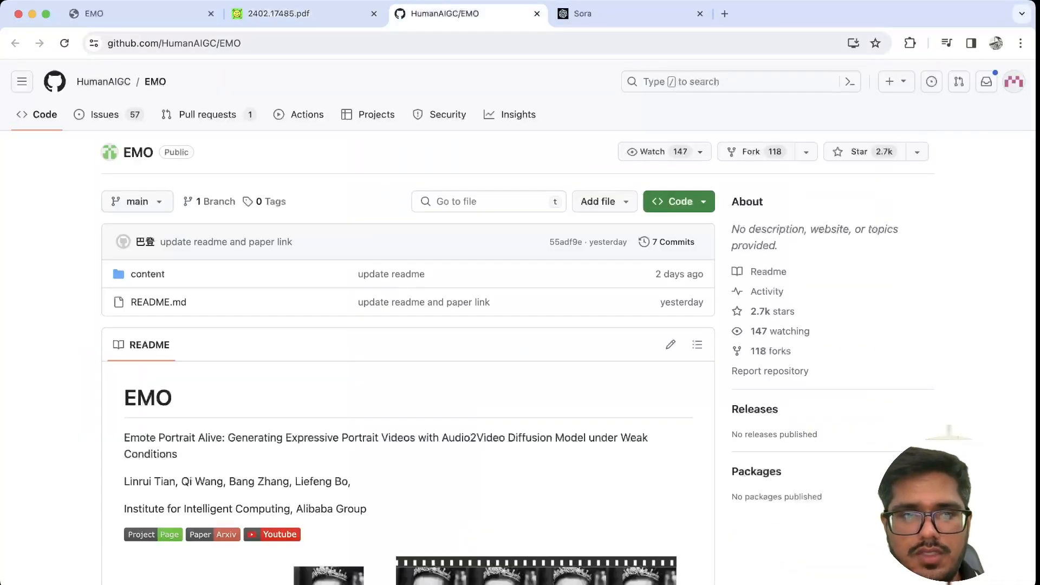
Step: Scroll through the HumanAIGC/EMO README's paper title, authors and demo image
scroll("down", 3)
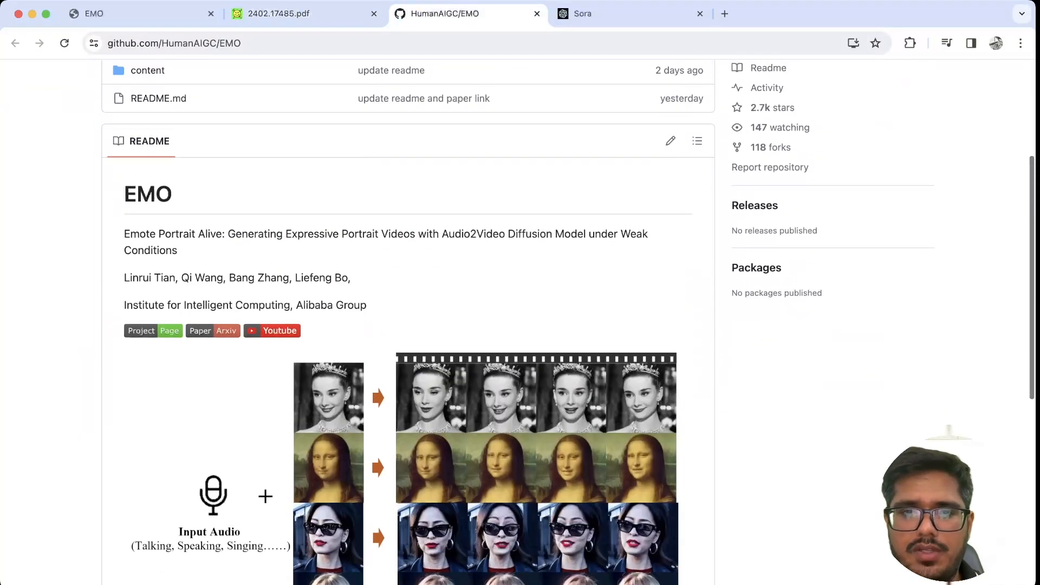
scroll("up", 3)
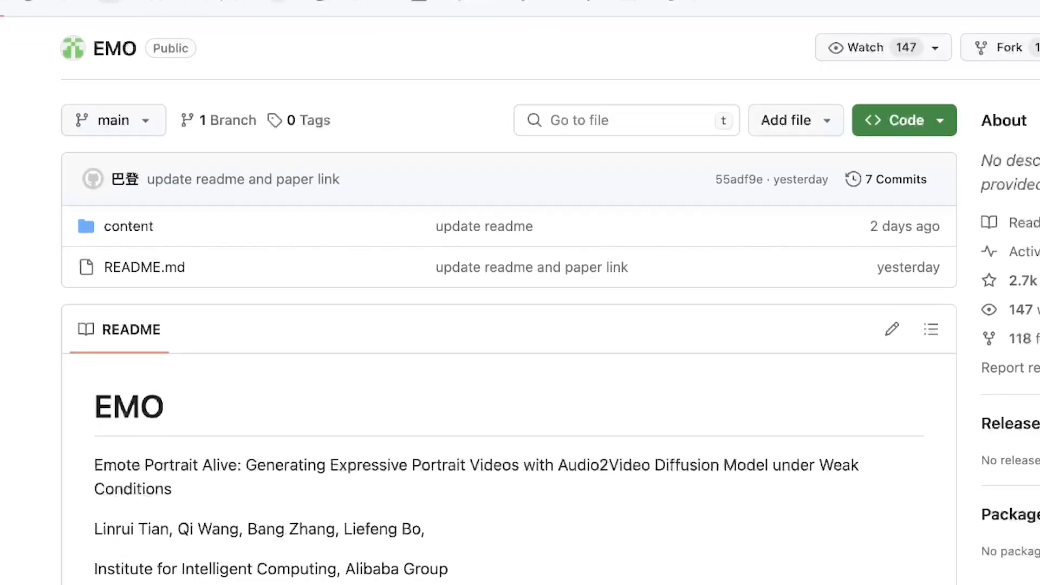
scroll("down", 3)
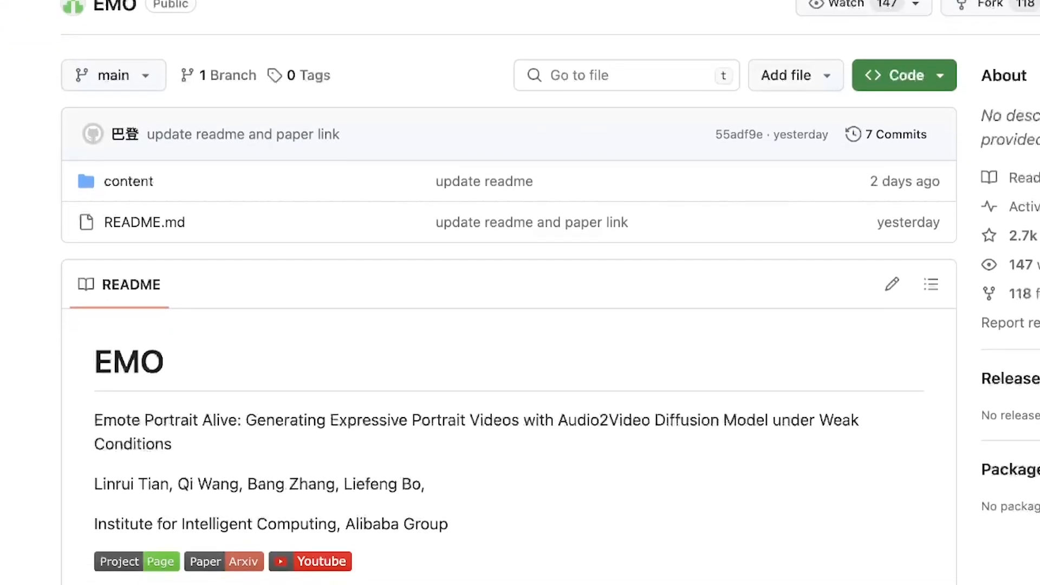
scroll("down", 3)
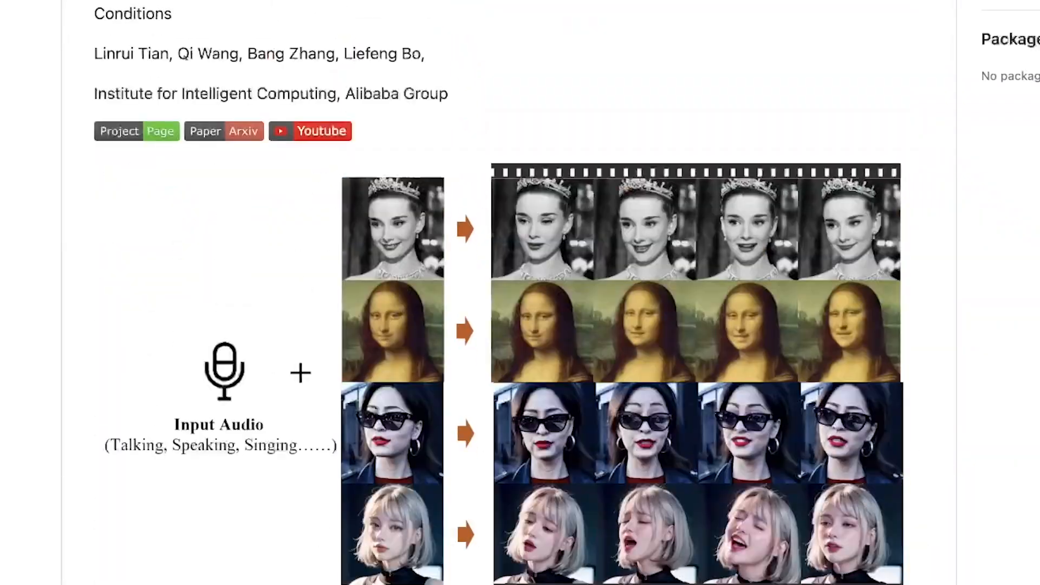
scroll("up", 3)
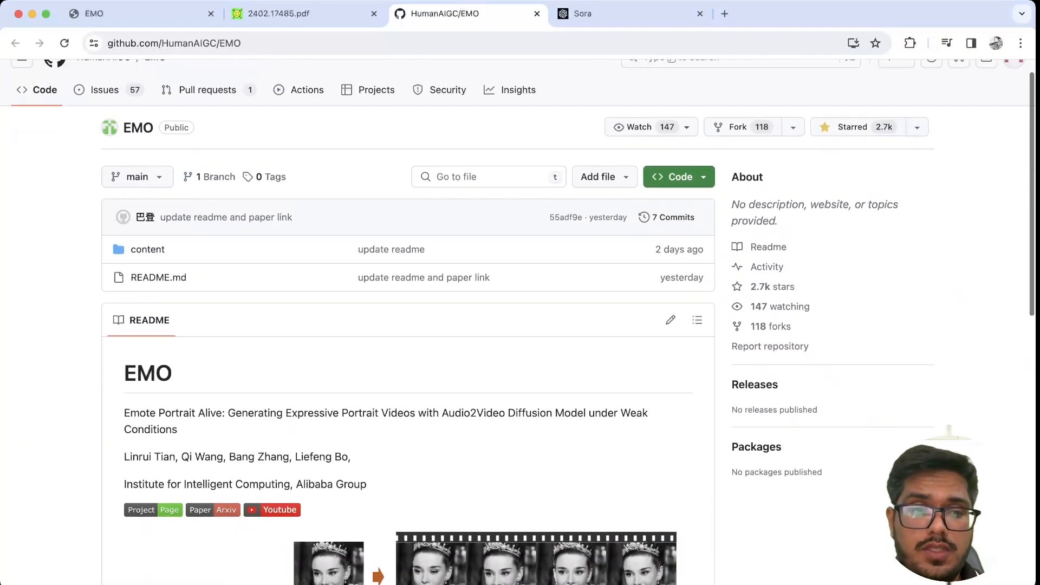
scroll("up", 3)
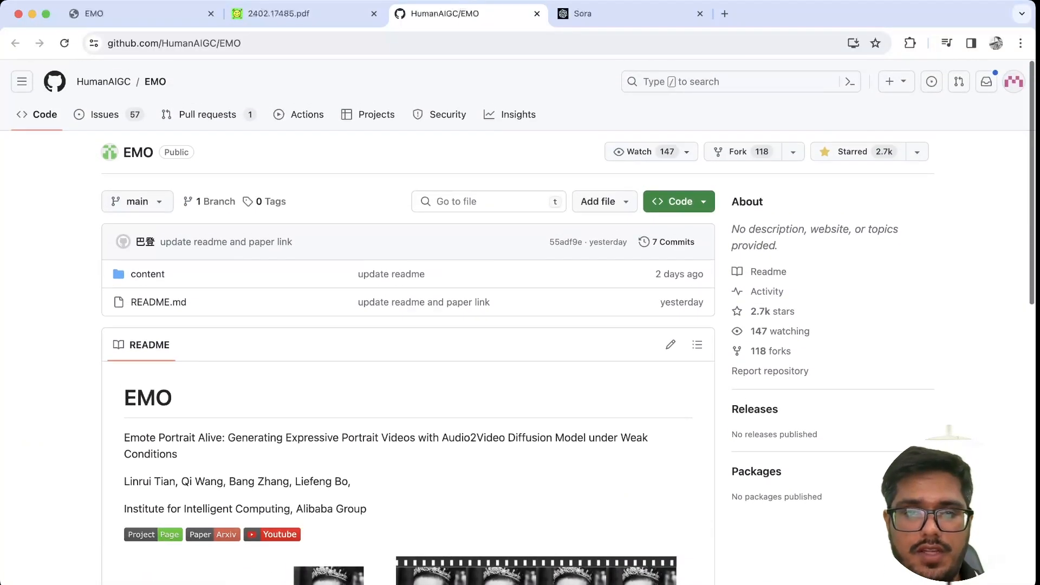
scroll("down", 3)
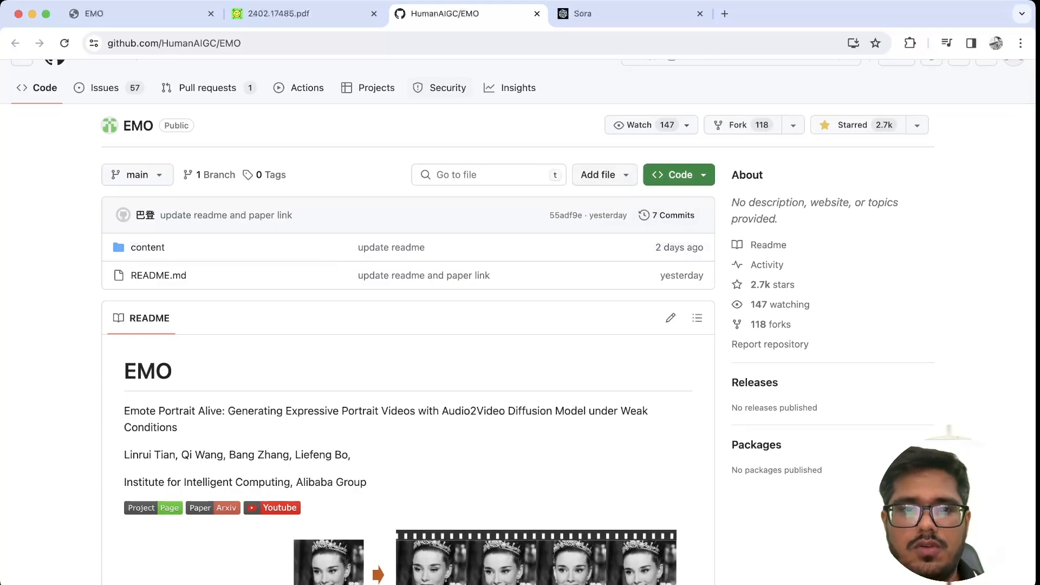
scroll("up", 3)
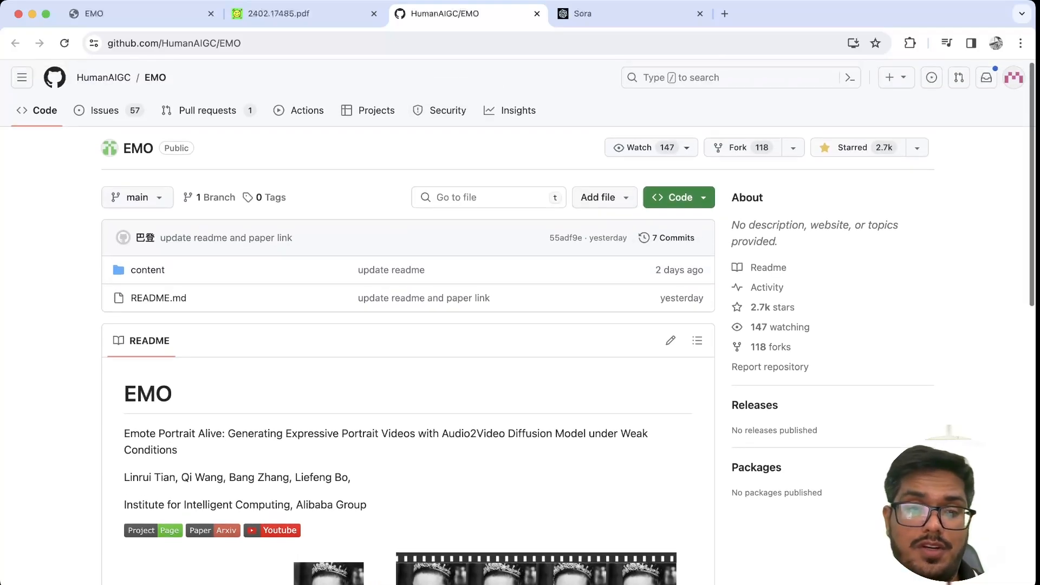
scroll("up", 3)
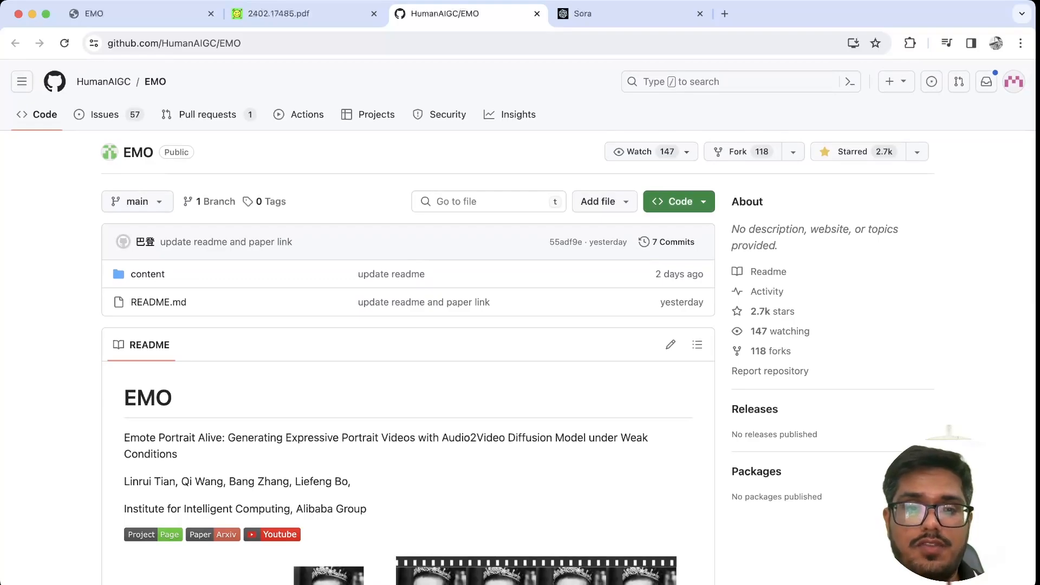